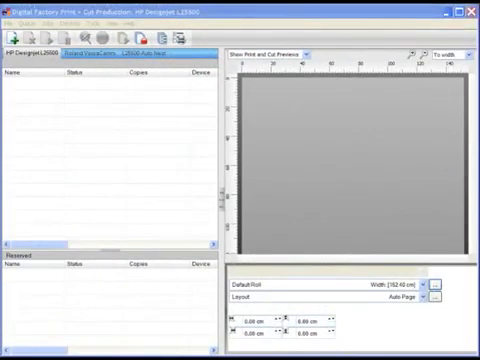
{"action": "mouse_move", "coordinate": [68, 118]}
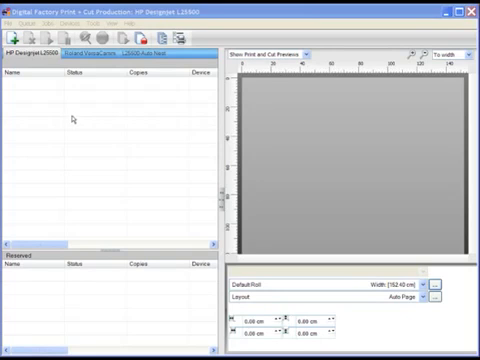
{"action": "mouse_move", "coordinate": [70, 118]}
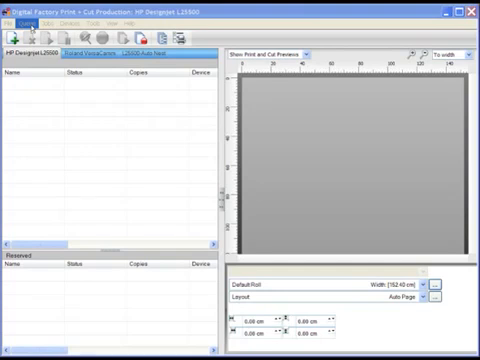
- Add a CMYK cutter colour action with Magenta at 100 in the queue properties
{"action": "left_click", "coordinate": [31, 24]}
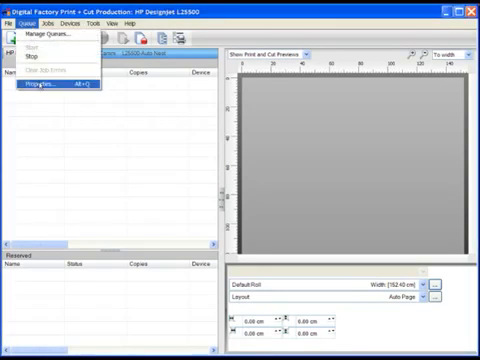
{"action": "left_click", "coordinate": [38, 98]}
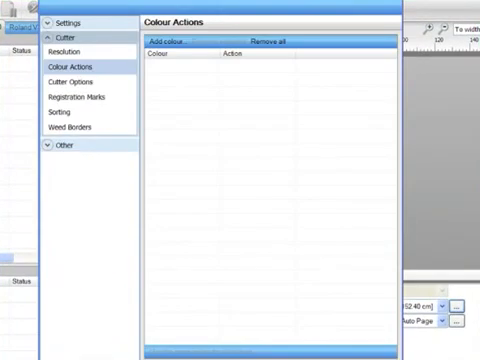
{"action": "mouse_move", "coordinate": [120, 120]}
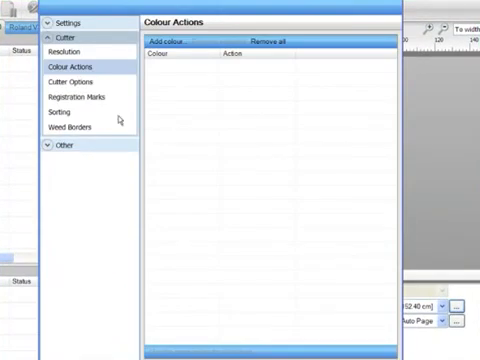
{"action": "left_click", "coordinate": [172, 44]}
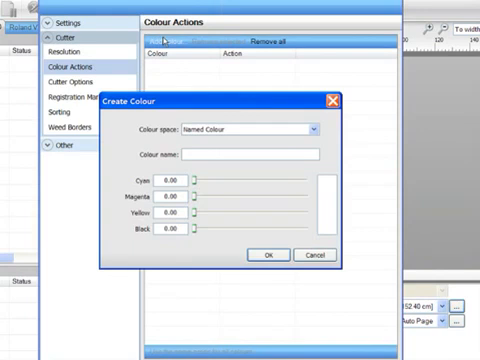
{"action": "mouse_move", "coordinate": [217, 103]}
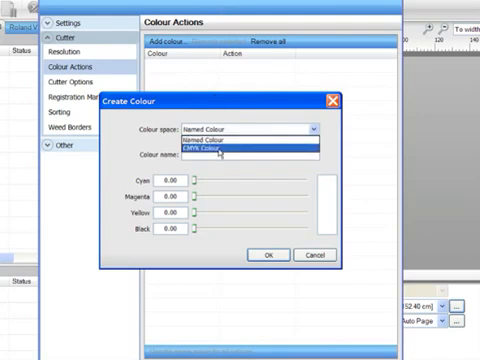
{"action": "left_click", "coordinate": [224, 148]}
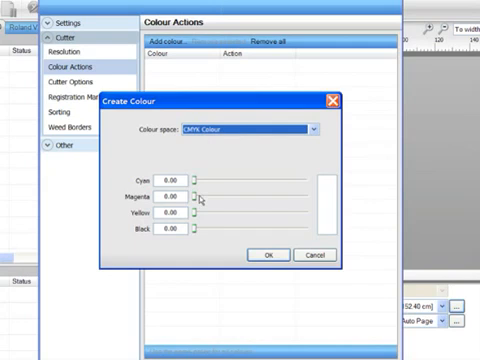
{"action": "left_click_drag", "start_coordinate": [203, 198], "coordinate": [303, 198]}
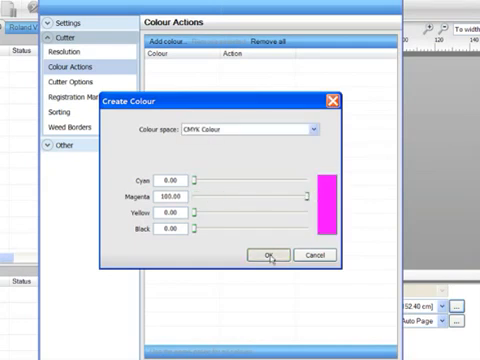
{"action": "left_click", "coordinate": [265, 255]}
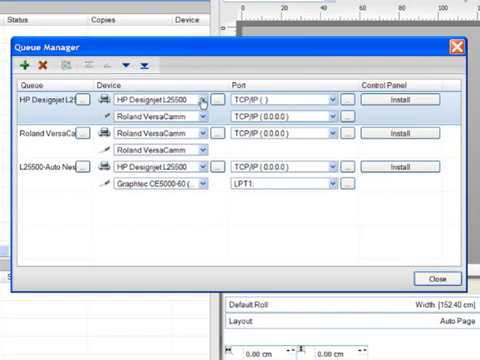
- Review the printer choices in the HP Designjet queue's Device dropdown
{"action": "left_click", "coordinate": [205, 100]}
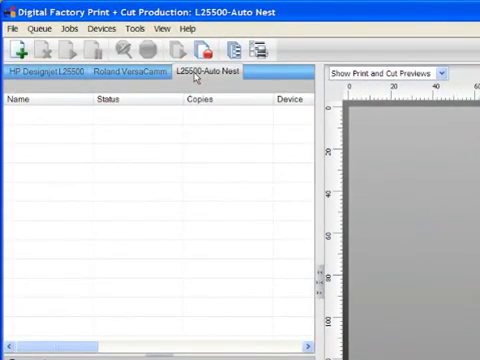
{"action": "mouse_move", "coordinate": [187, 121]}
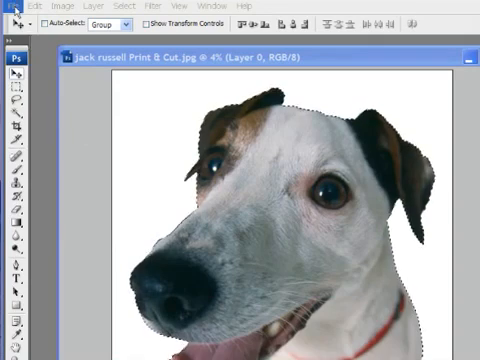
- Send the Jack Russell photo from Photoshop to the Roland VersaCamm queue
{"action": "left_click", "coordinate": [13, 6]}
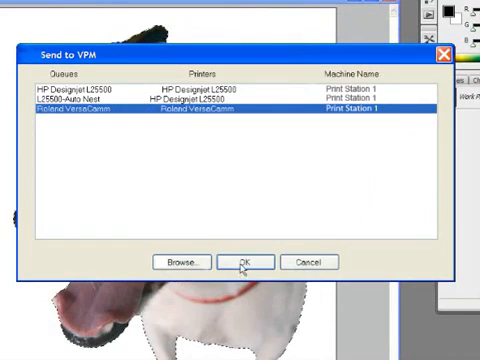
{"action": "left_click", "coordinate": [245, 262]}
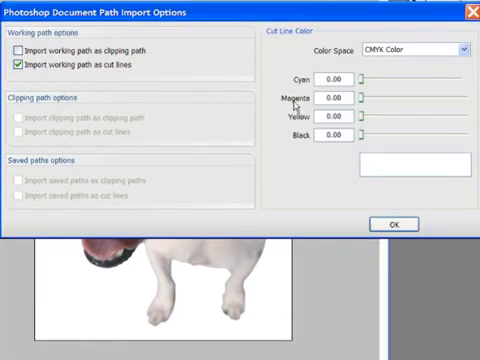
- Drag the working-path cut line colour's Magenta slider to 100
{"action": "left_click_drag", "start_coordinate": [360, 98], "coordinate": [410, 98]}
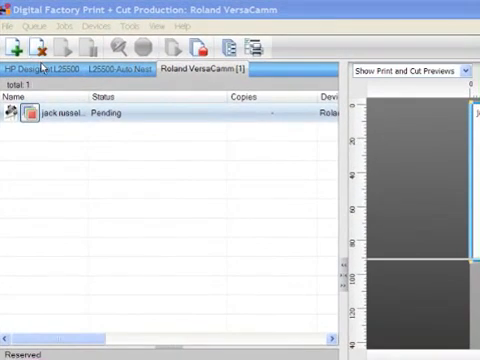
- Open the Queue Manager from the Queue menu
{"action": "left_click", "coordinate": [30, 24]}
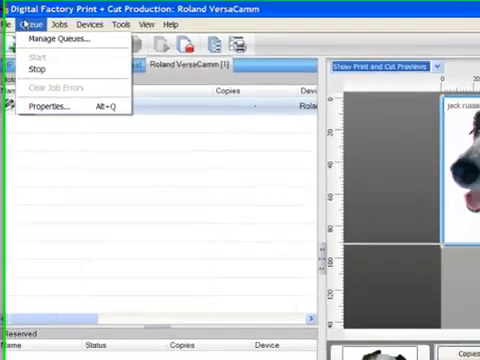
{"action": "left_click", "coordinate": [61, 40]}
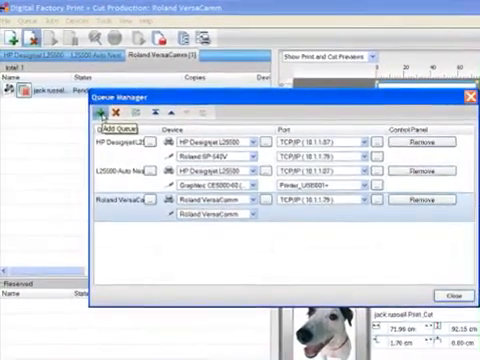
- Start a new queue and view the wizard's print mode options
{"action": "left_click", "coordinate": [113, 124]}
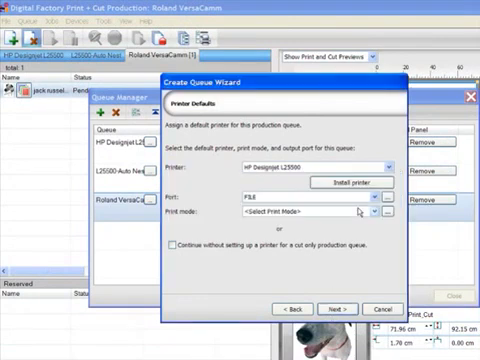
{"action": "left_click", "coordinate": [389, 211]}
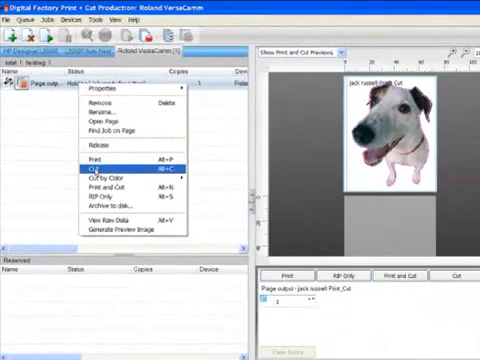
- Cut the held Jack Russell Print_Cut page output
{"action": "left_click", "coordinate": [100, 175]}
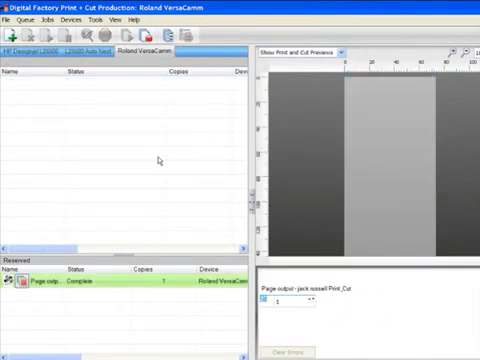